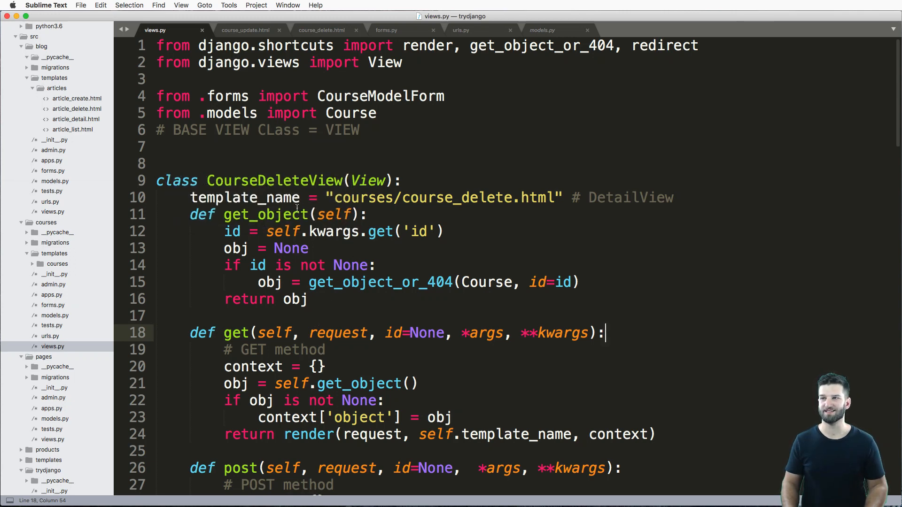
Review urls.py, then locate course_delete.html in the courses templates folder.
scroll(down, 3)
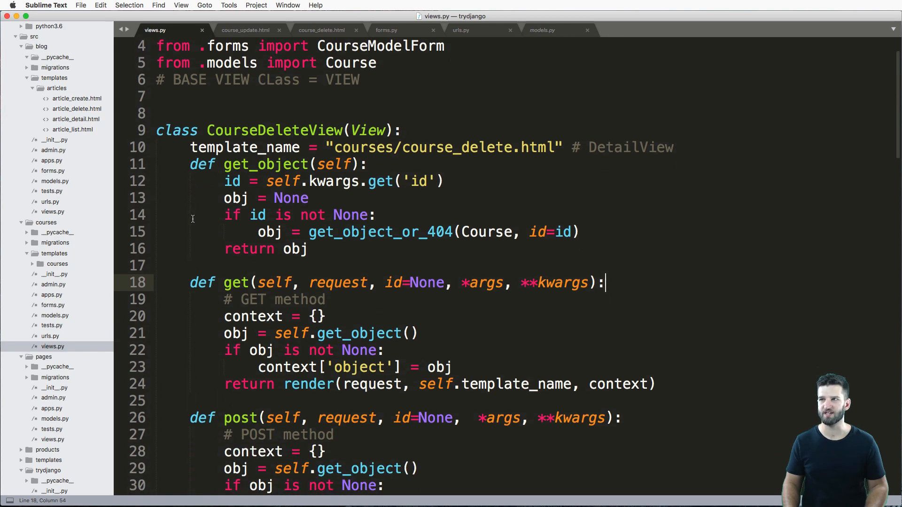
scroll(down, 3)
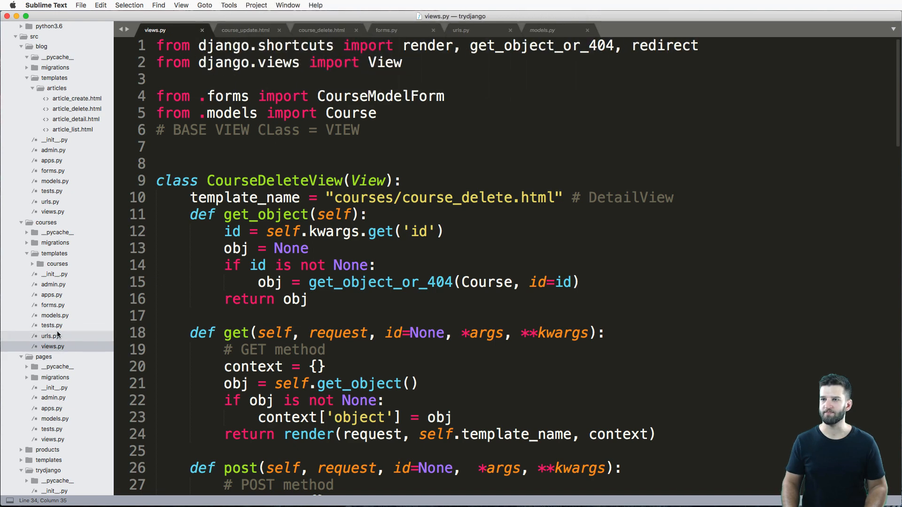
click(460, 30)
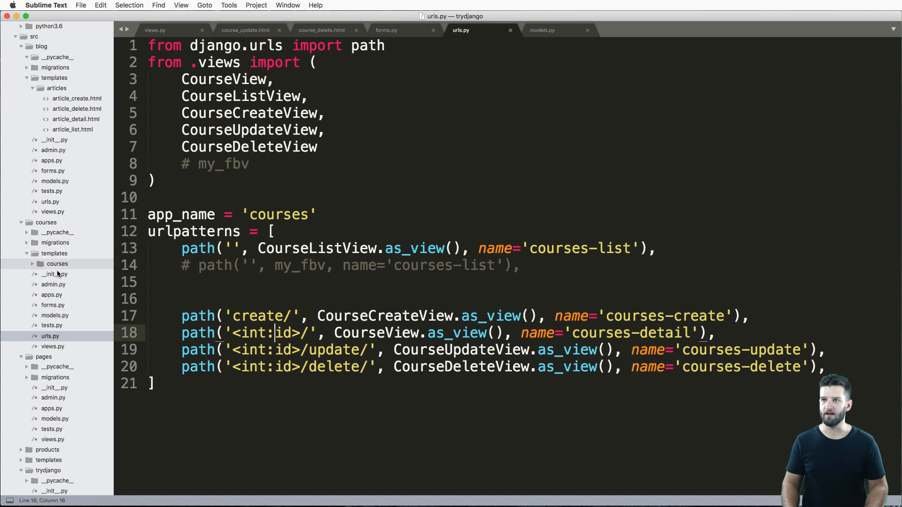
click(57, 263)
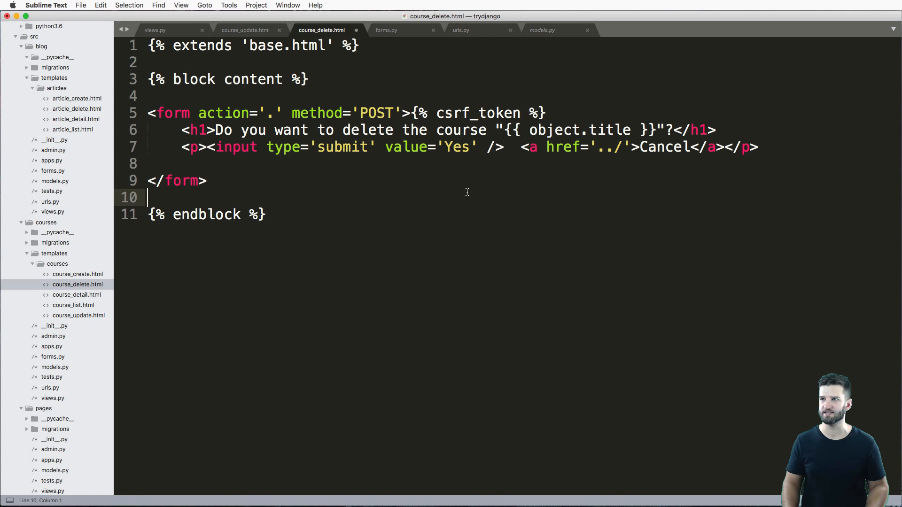
Return to views.py and bring CourseDeleteView's post method (delete, redirect to /courses/) into view.
click(155, 30)
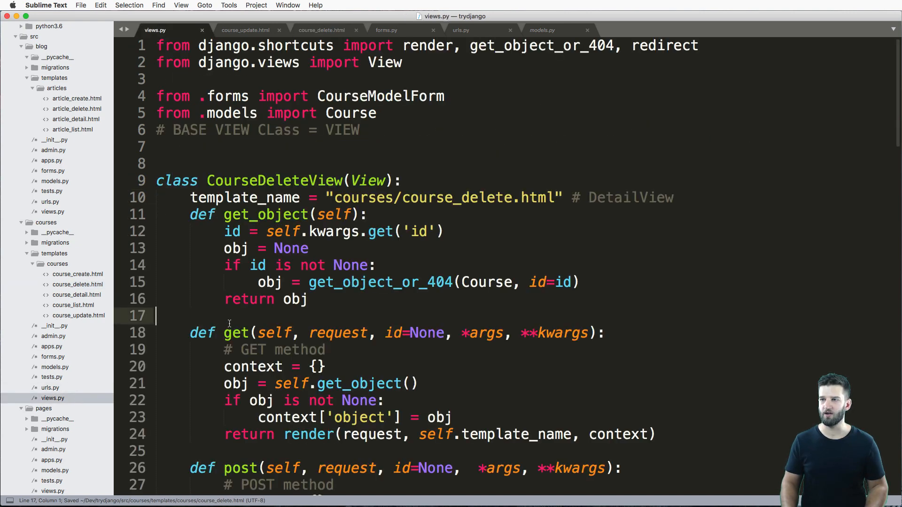
scroll(down, 3)
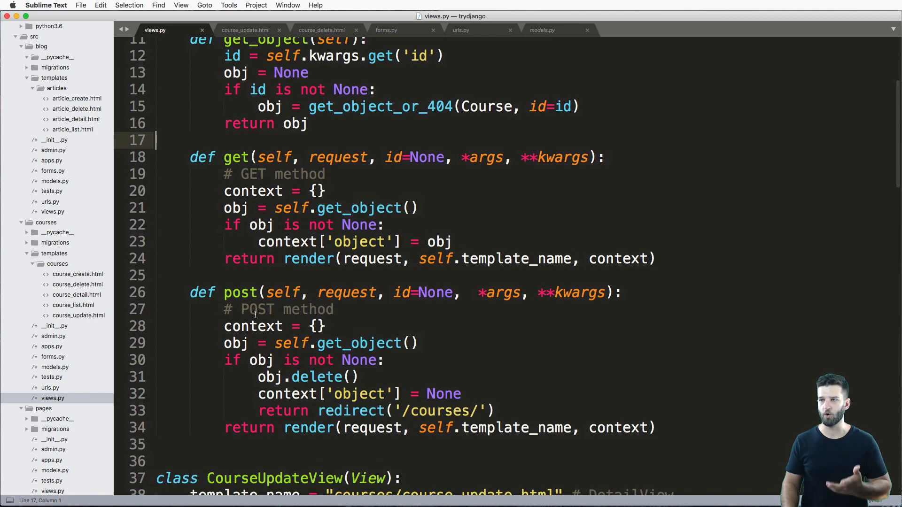
mouse_move(188, 292)
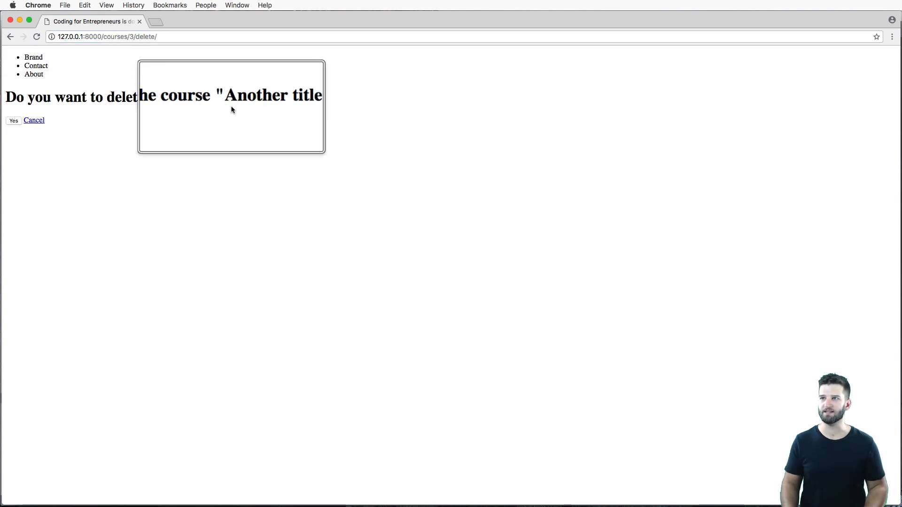
Confirm deletion of the 'Another title' course at /courses/3/delete/ with Yes.
click(13, 120)
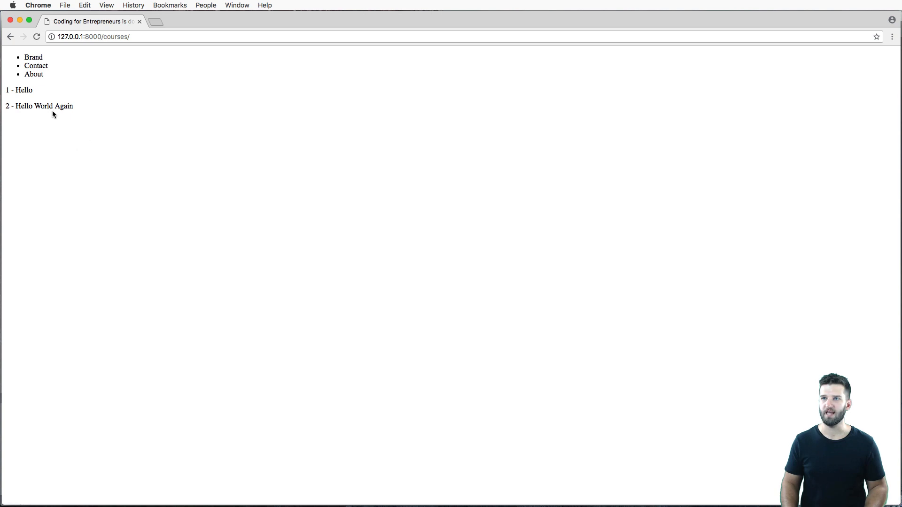
mouse_move(125, 125)
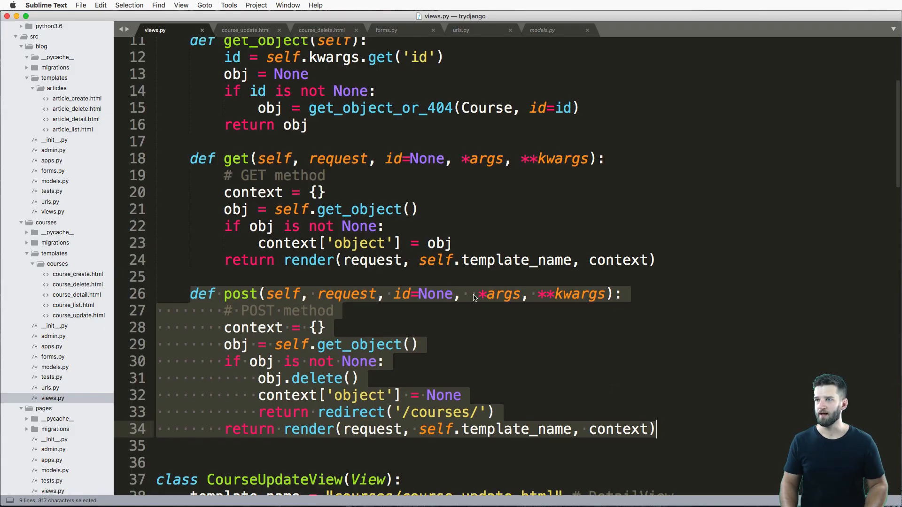
click(429, 260)
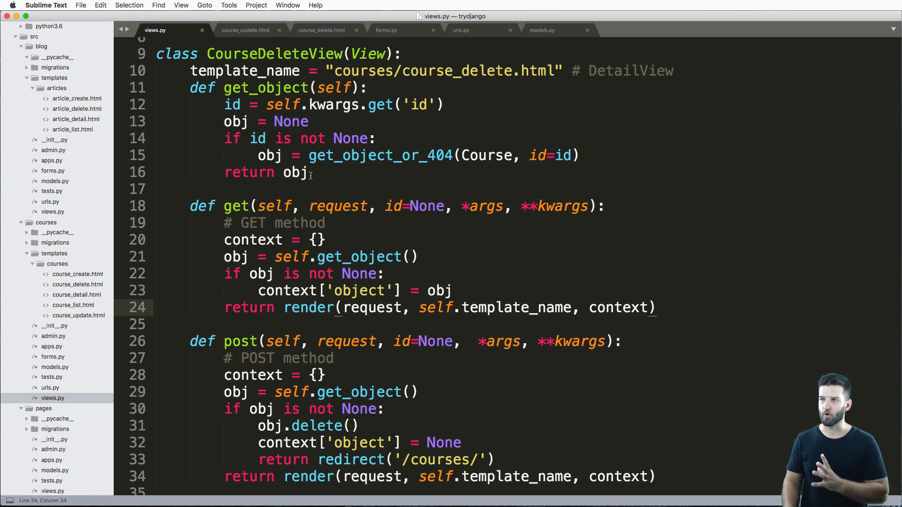
drag(190, 87, 308, 172)
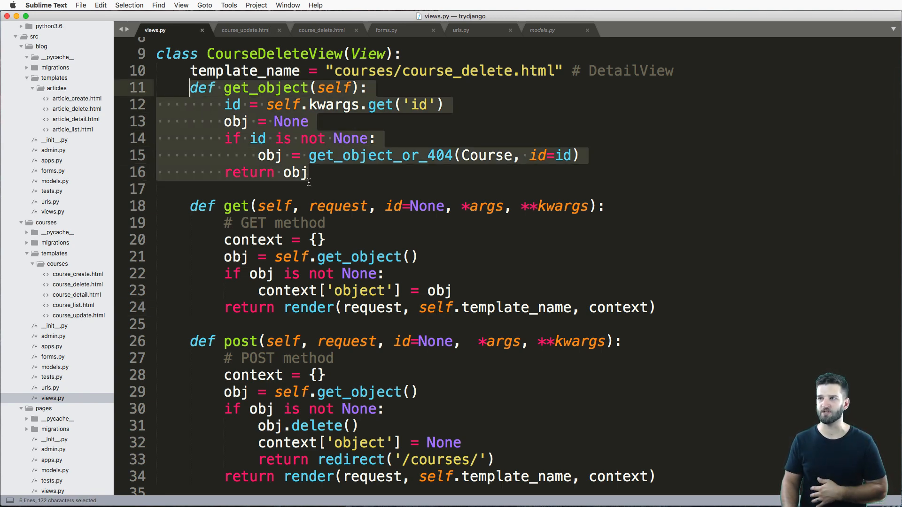